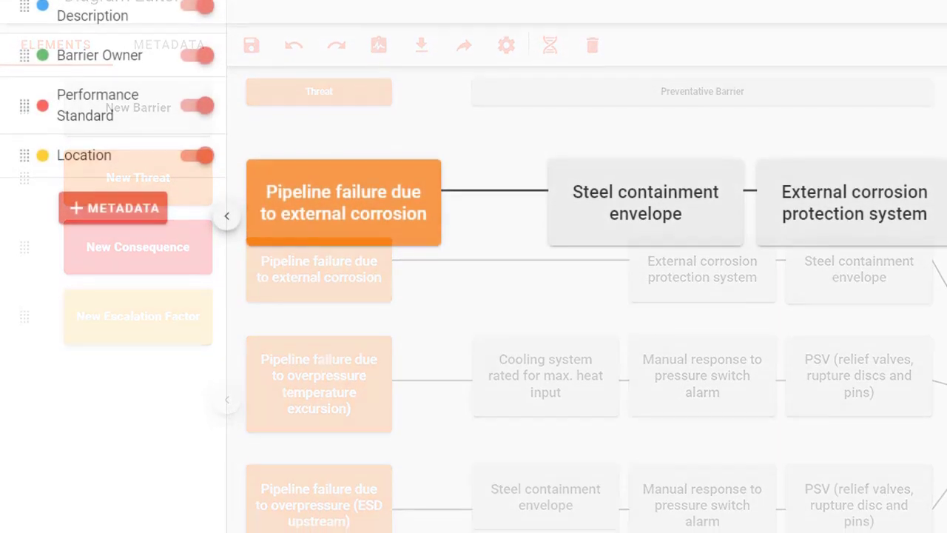
Reveal Barrier Owner, Performance Standard and Location metadata on the external-corrosion pipeline bowtie.
left_click(645, 201)
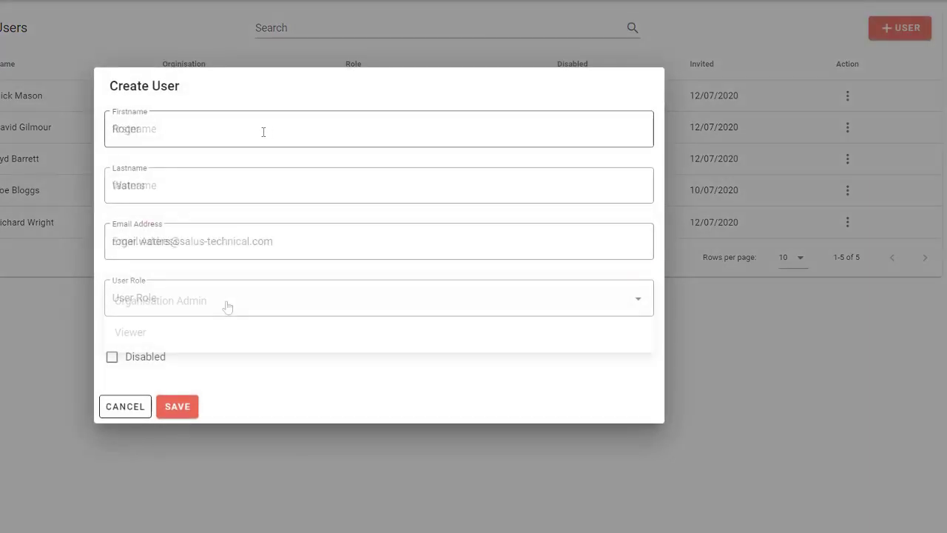
Assign the new user the Viewer role and save the account.
left_click(130, 332)
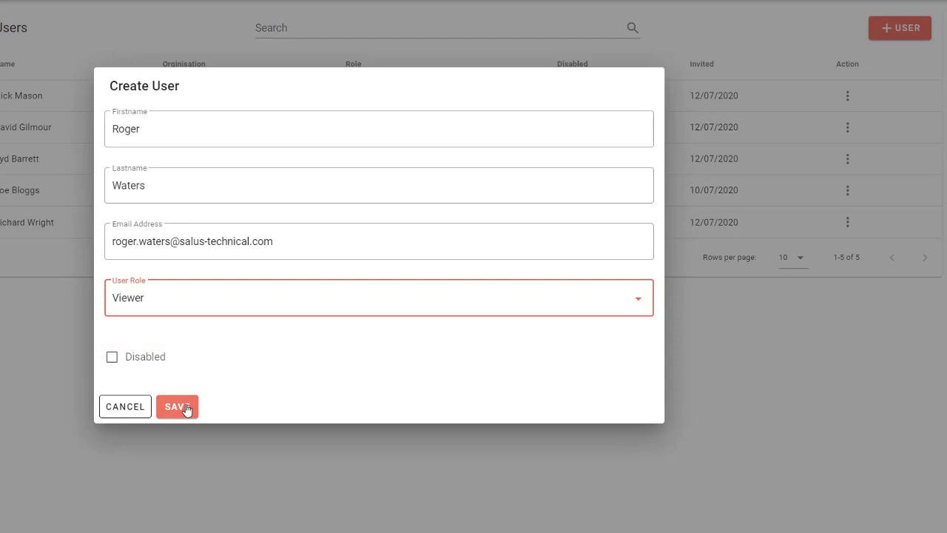
left_click(178, 406)
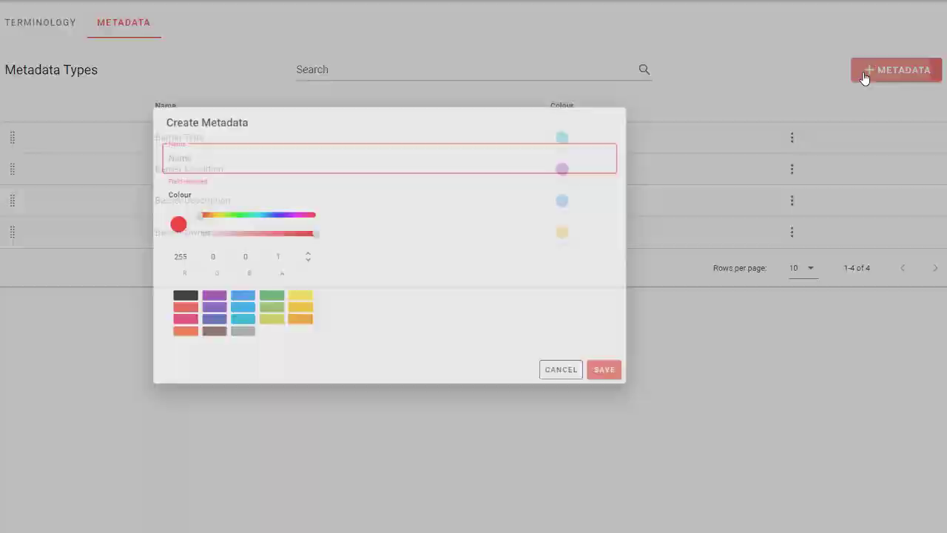
Create a 'Performance Standard' metadata type with the yellow colour swatch and save it.
type("Performance")
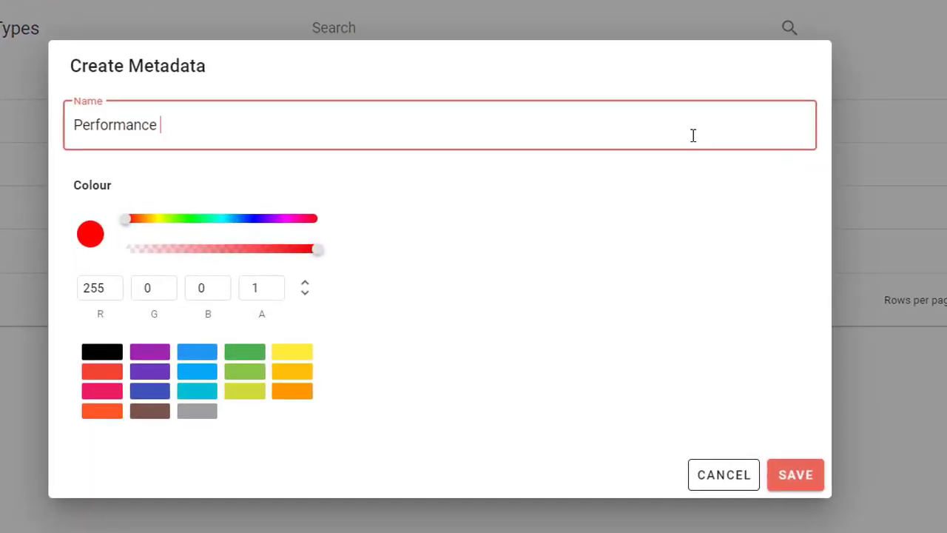
type("Standard")
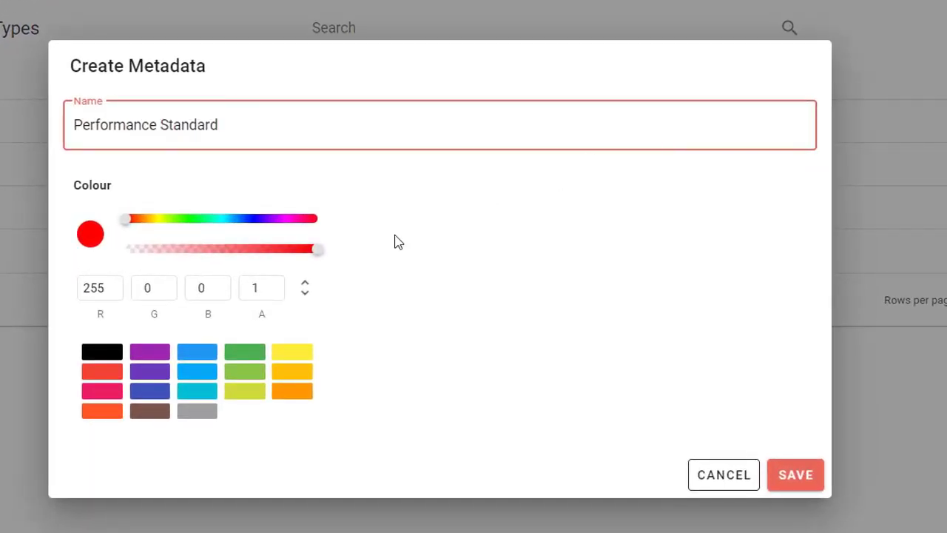
left_click(291, 352)
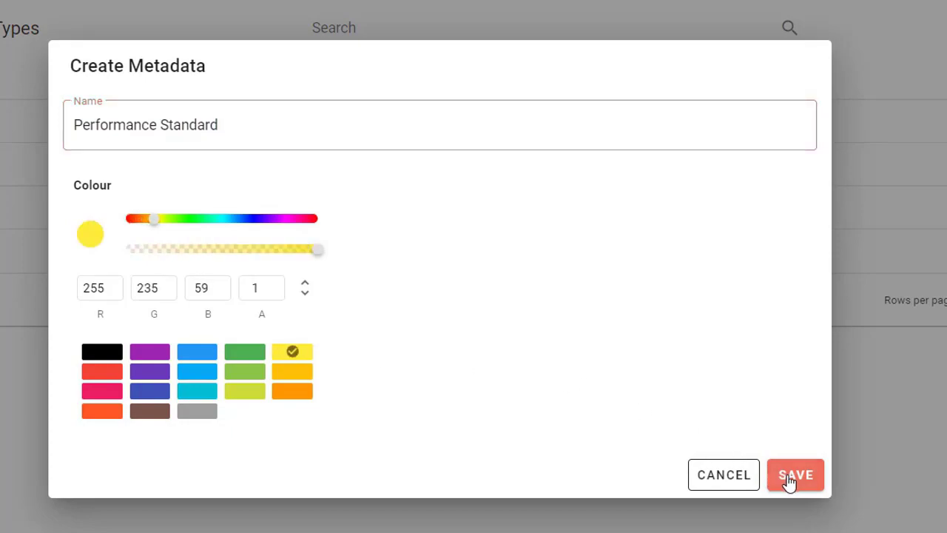
left_click(795, 474)
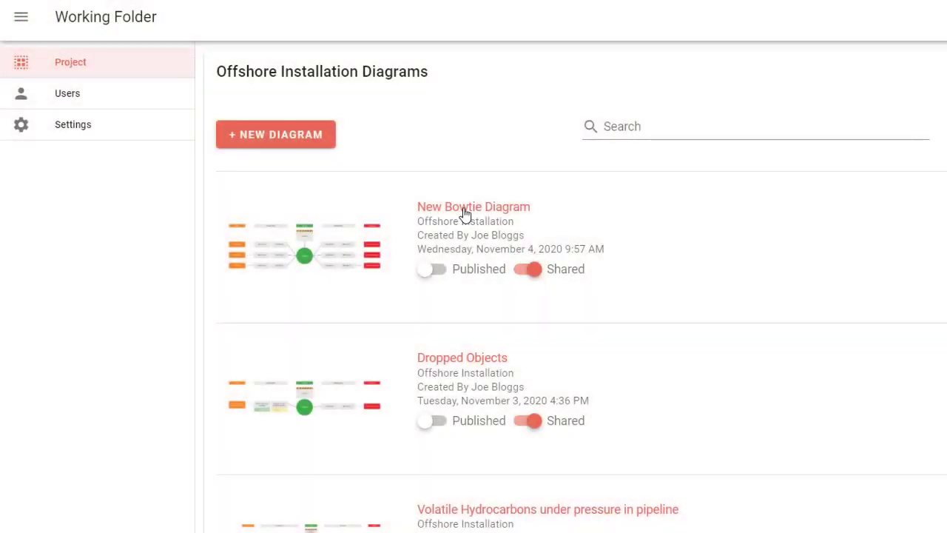